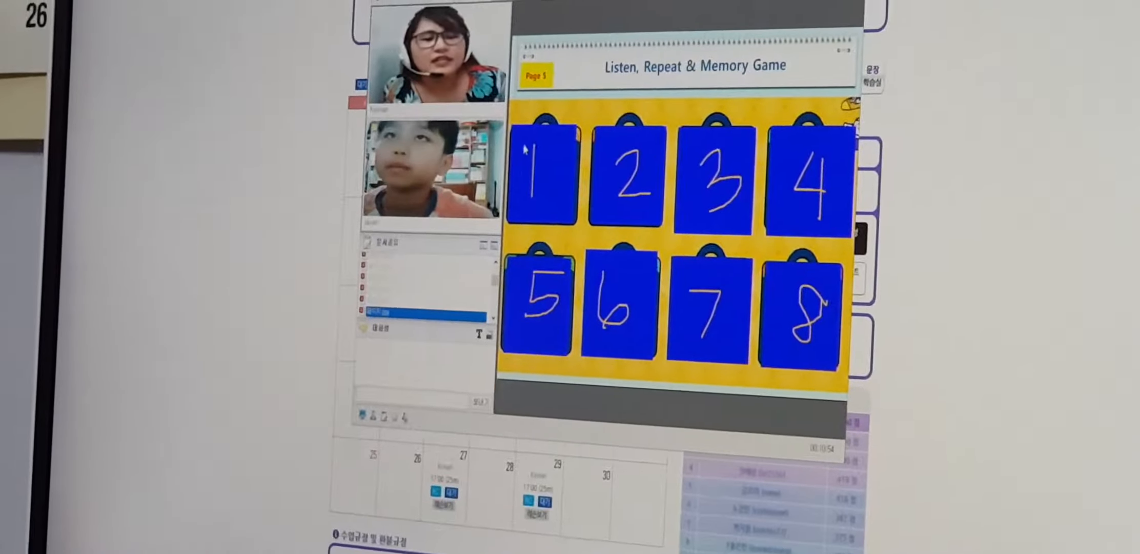
# Step: Flip memory card 6 to reveal the orange picture
pyautogui.click(618, 299)
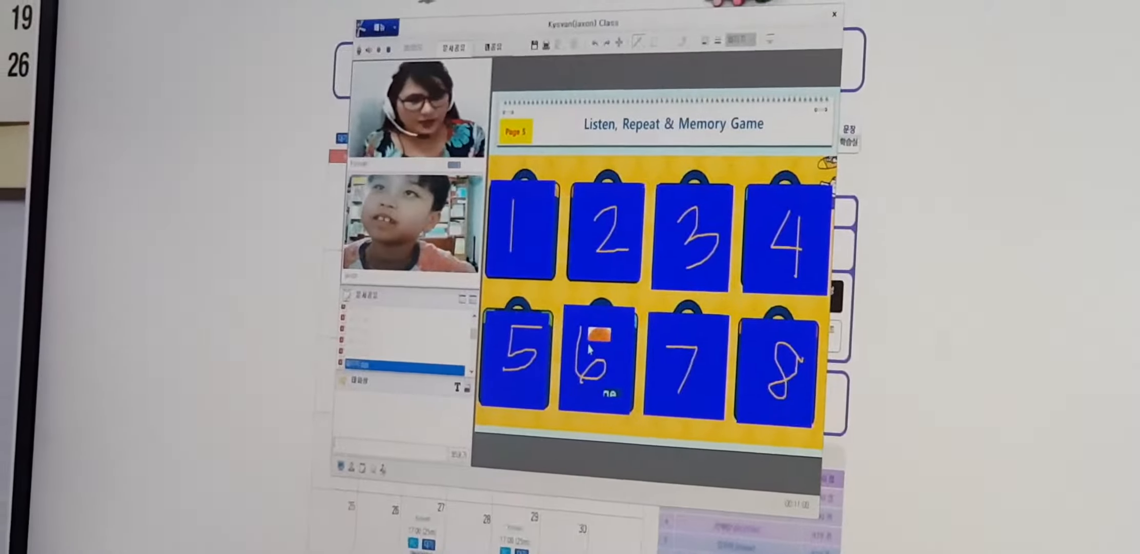
pyautogui.click(597, 357)
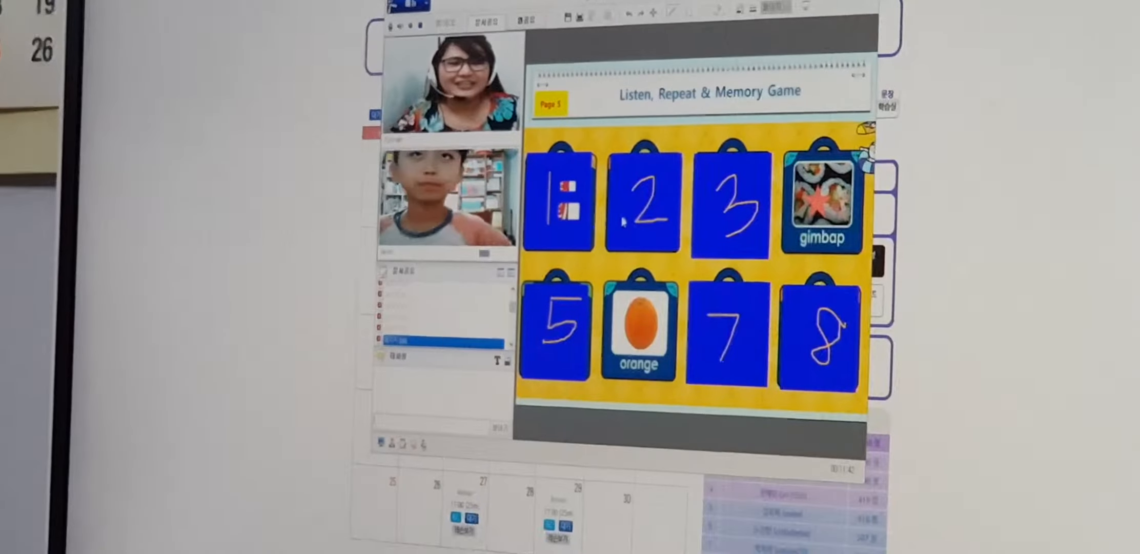
# Step: Flip card 4 to show gimbap and begin turning over card 1
pyautogui.click(564, 200)
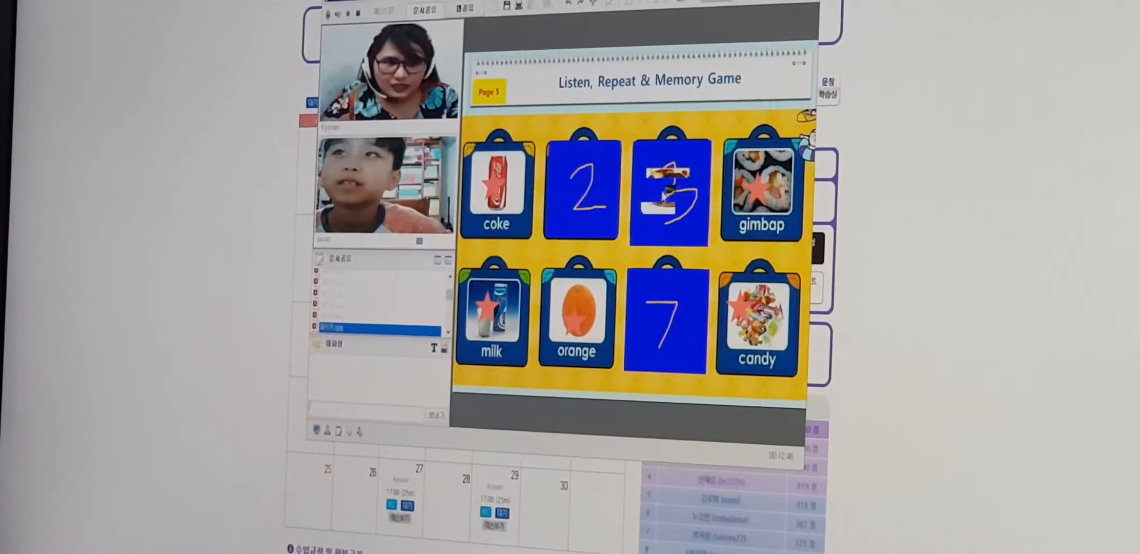
# Step: Flip card 3 to reveal the hamburger, leaving cards 2 and 7 face down
pyautogui.click(668, 193)
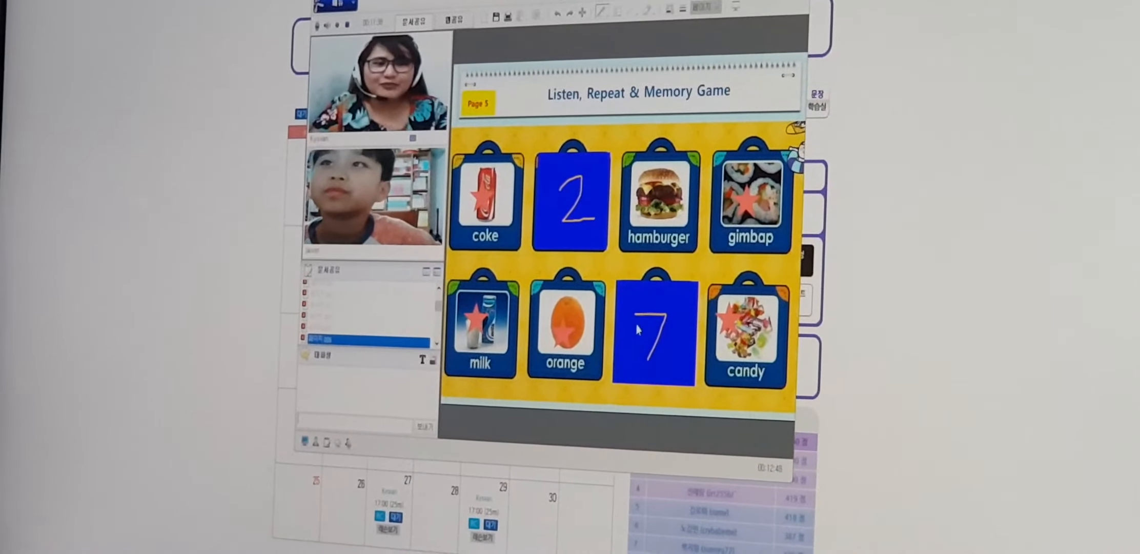